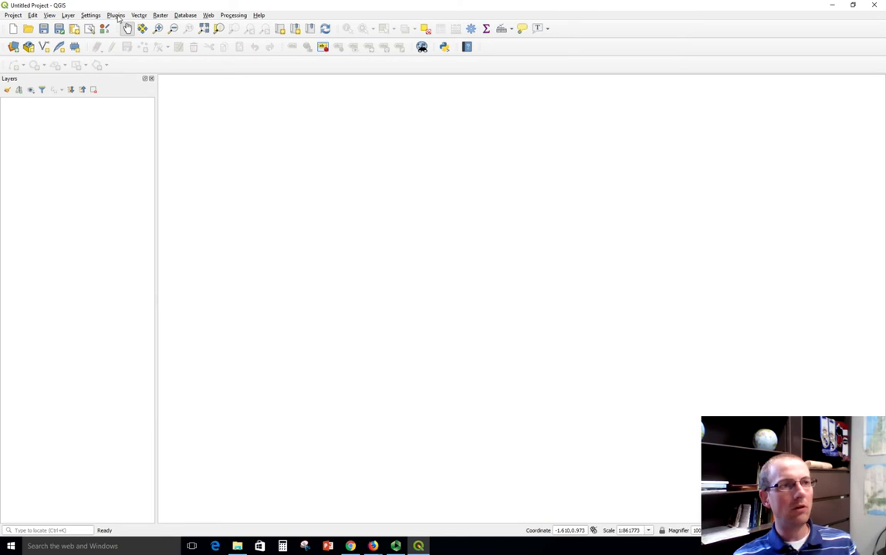
mouse_move(137, 28)
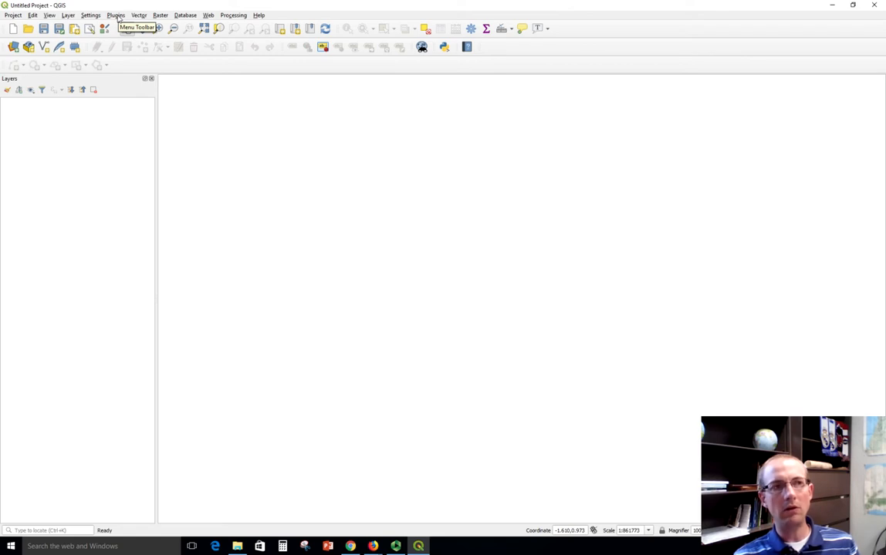
Find QuickMapServices in the plugin manager's list and install it.
left_click(115, 16)
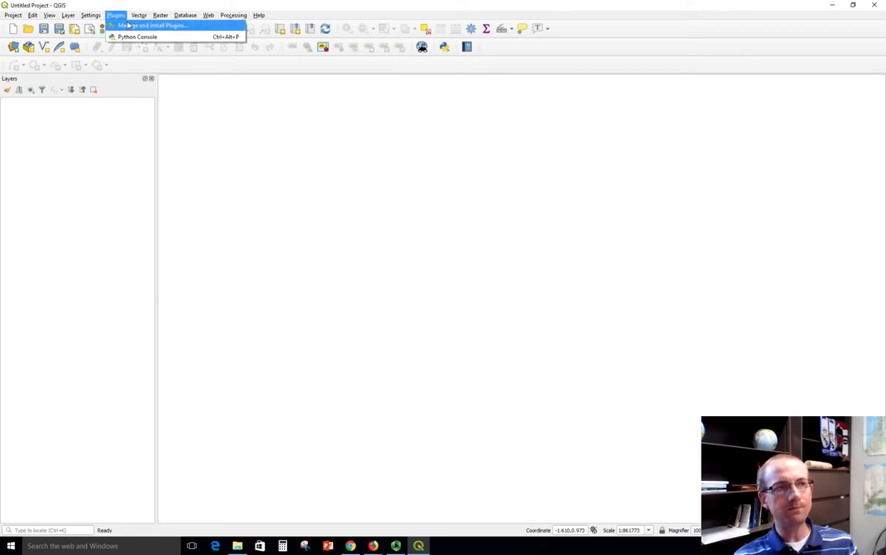
left_click(151, 25)
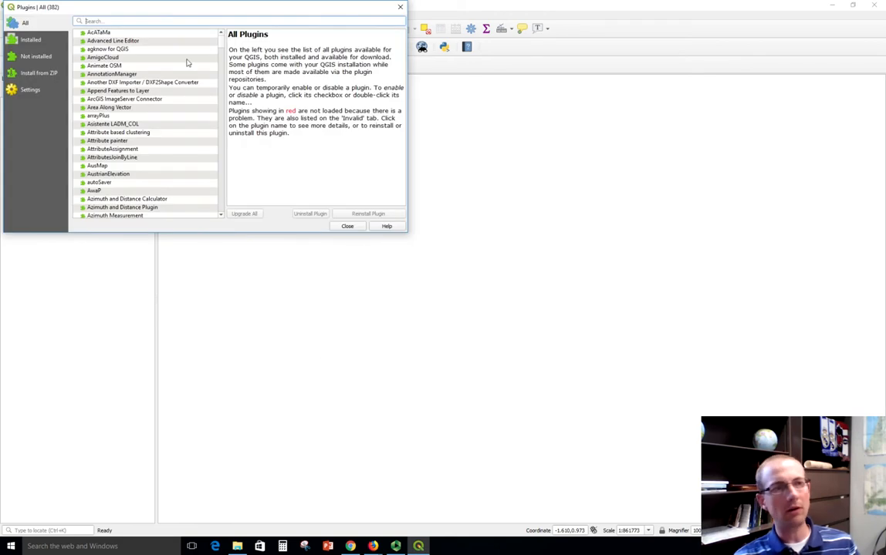
scroll("down", 3)
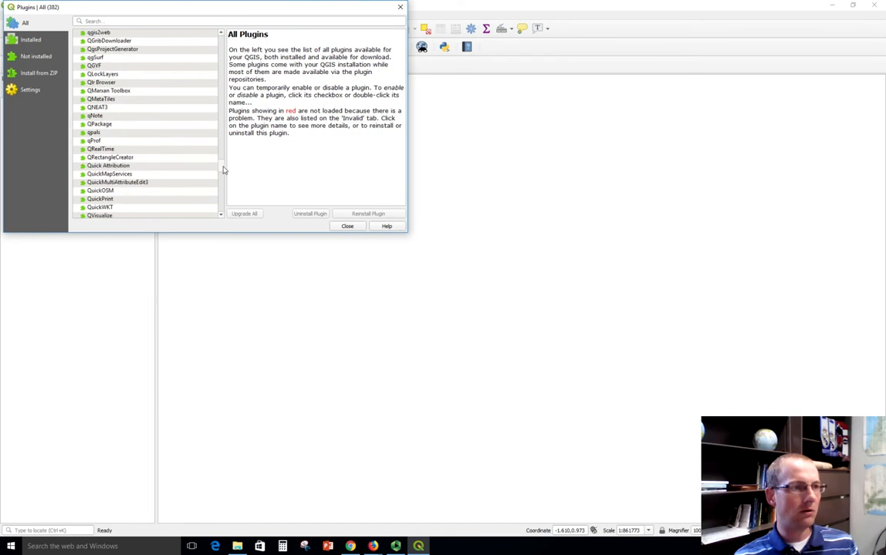
scroll("down", 3)
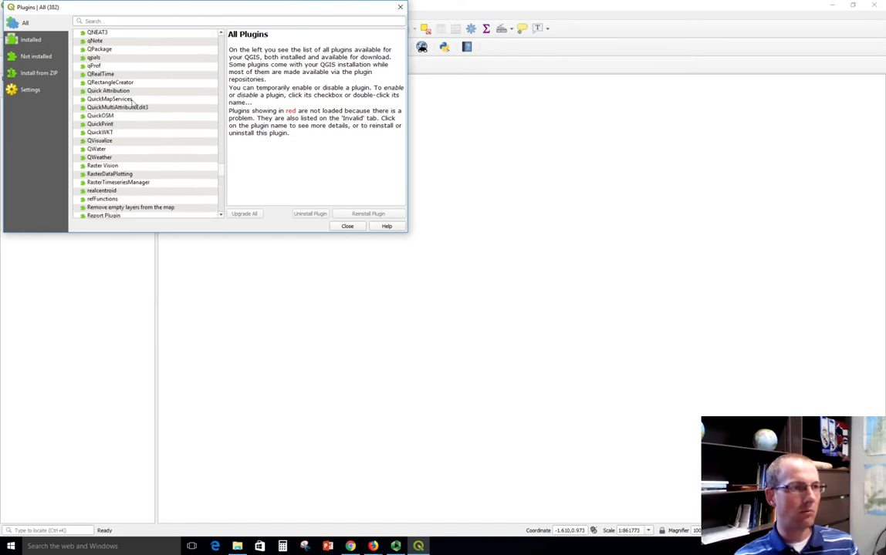
left_click(110, 98)
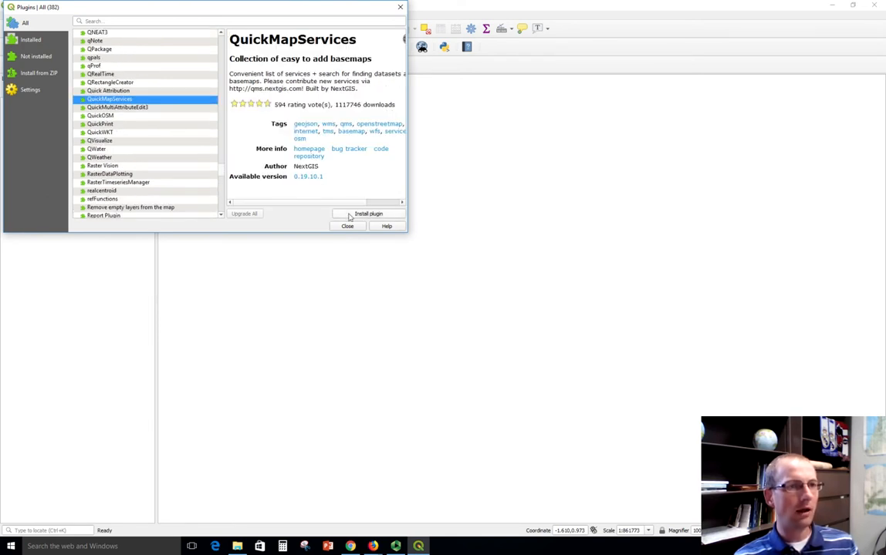
left_click(368, 213)
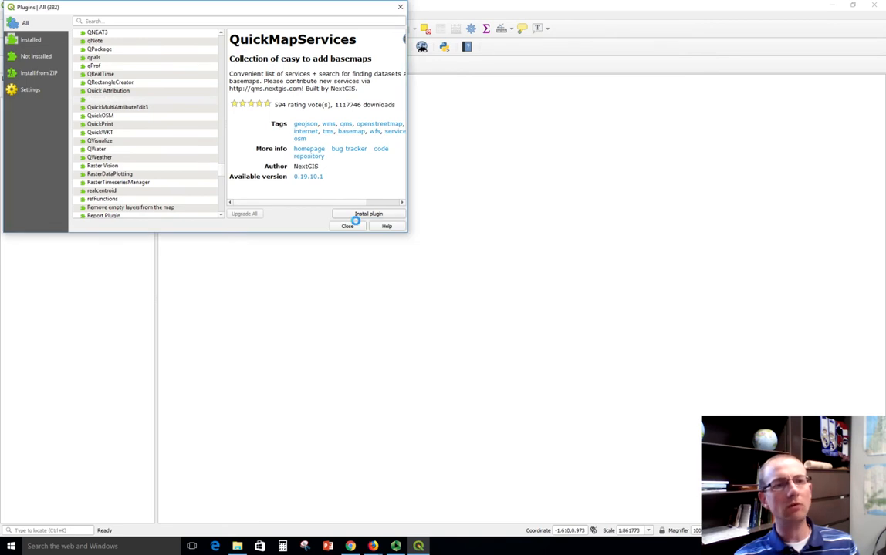
left_click(367, 212)
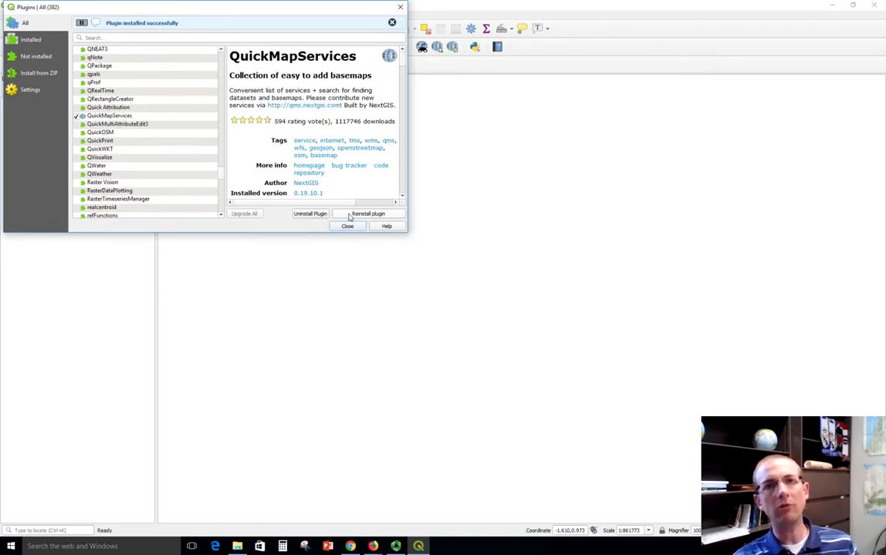
mouse_move(348, 226)
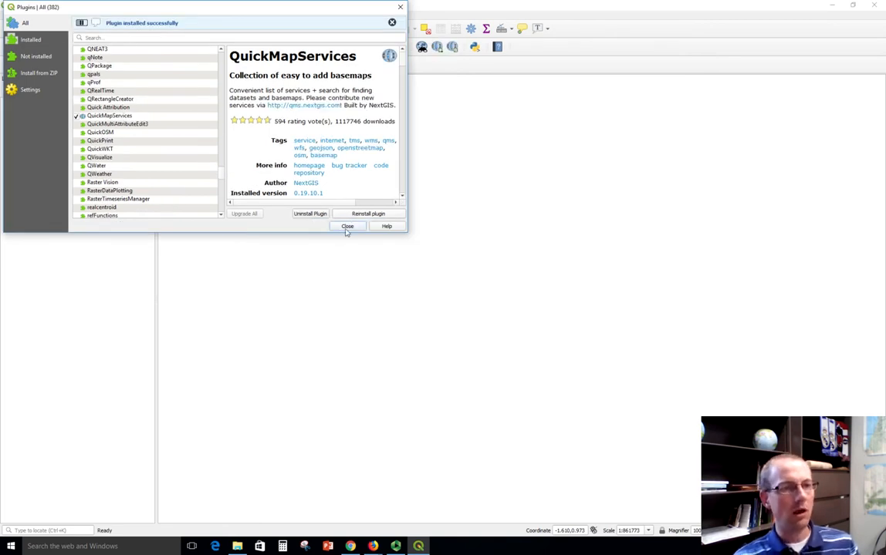
Dismiss the plugin manager and load the OSM Standard basemap from QuickMapServices.
left_click(348, 225)
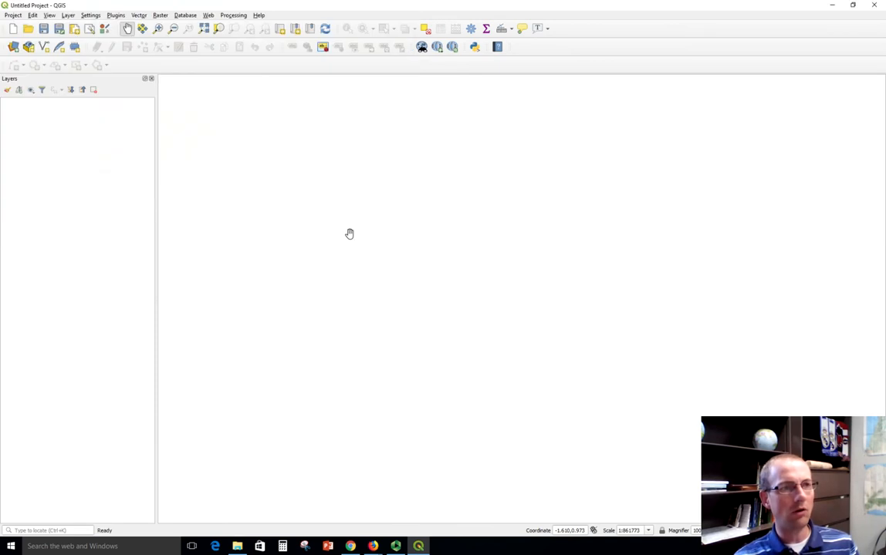
mouse_move(216, 28)
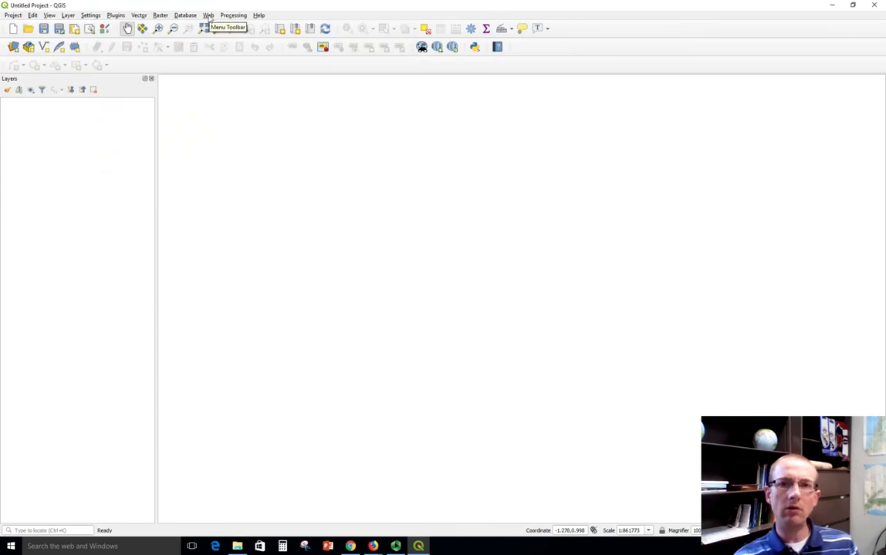
left_click(207, 16)
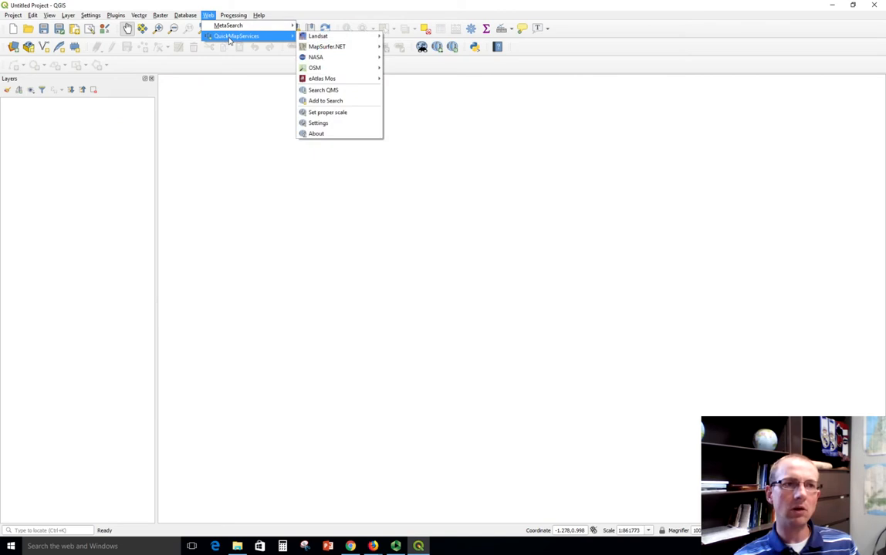
mouse_move(315, 68)
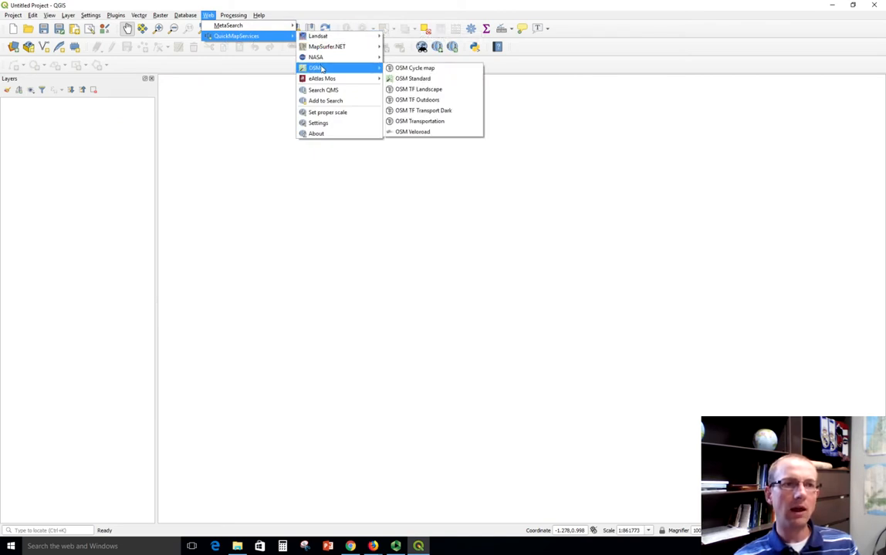
mouse_move(414, 77)
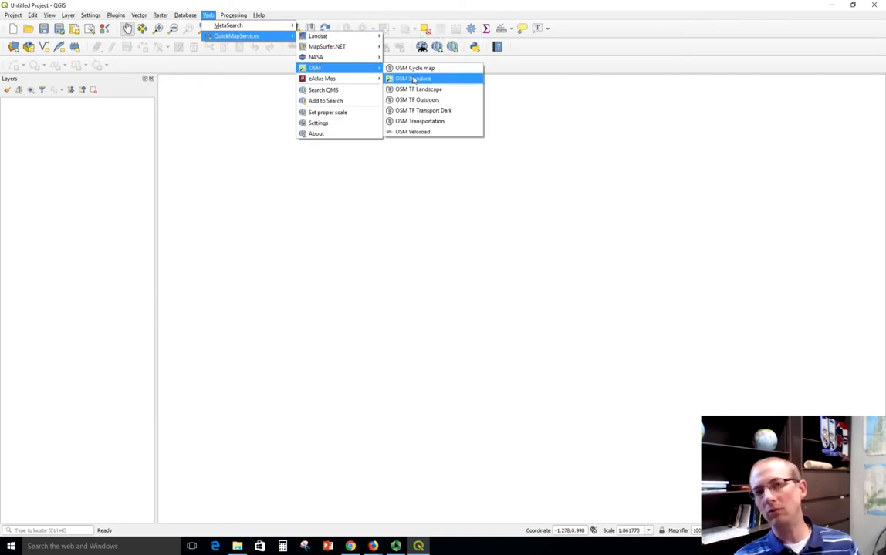
left_click(412, 77)
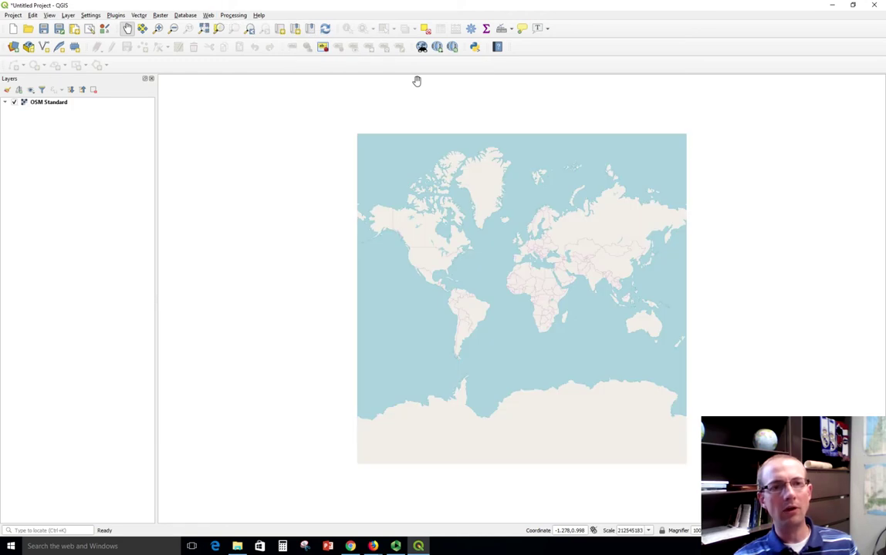
mouse_move(21, 43)
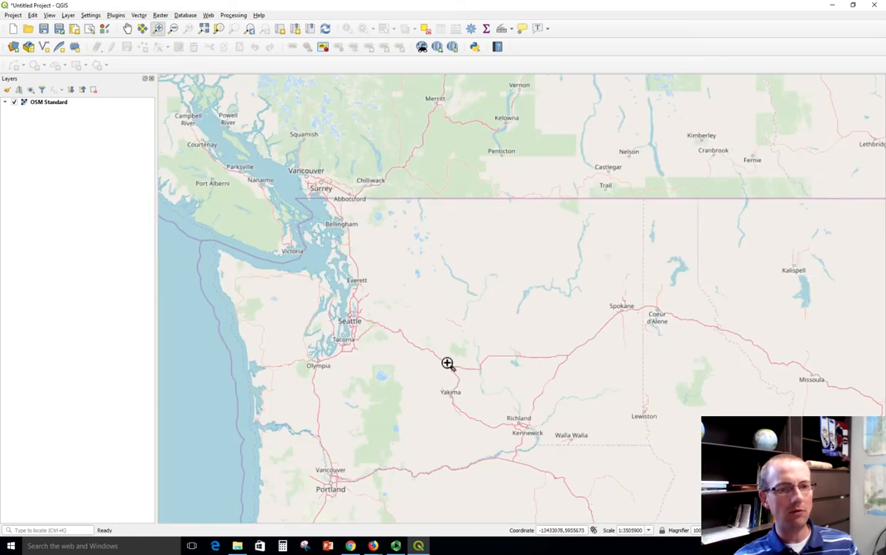
mouse_move(444, 358)
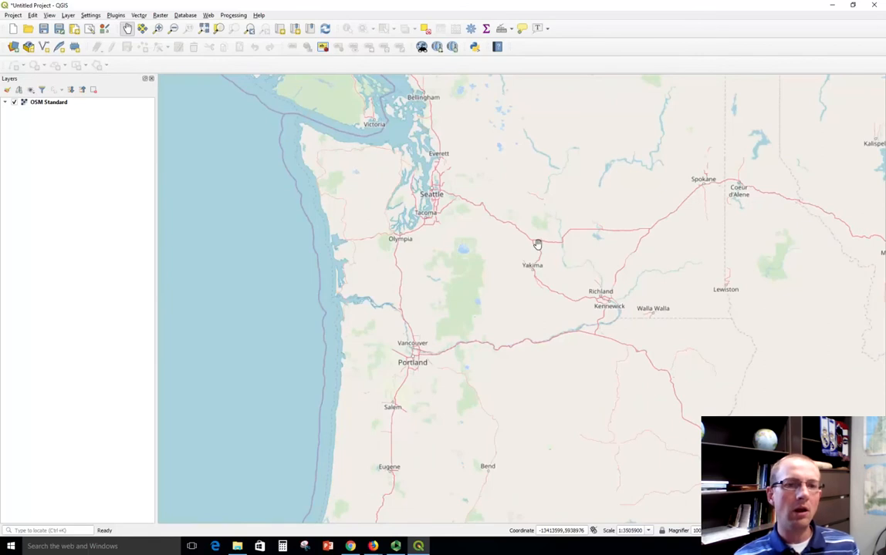
Zoom the OSM basemap from the world view down to Ellensburg, Washington.
scroll("up", 3)
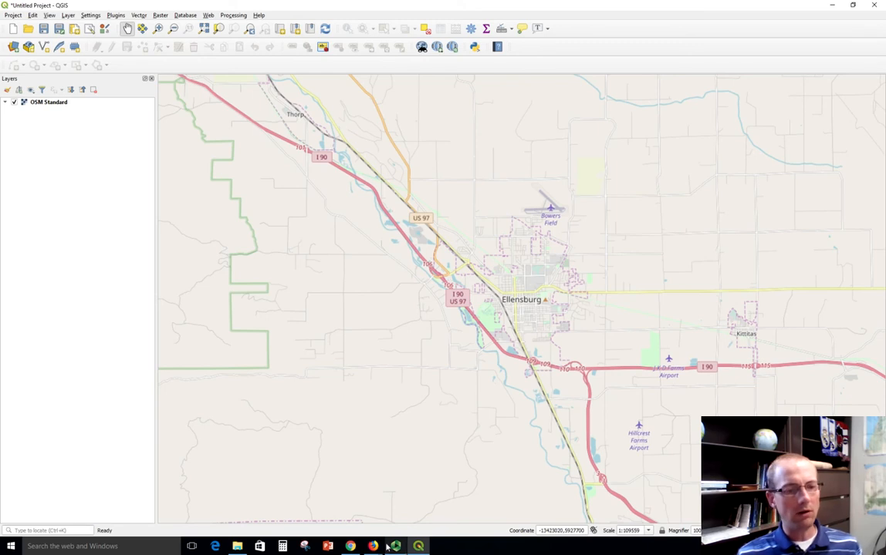
mouse_move(348, 546)
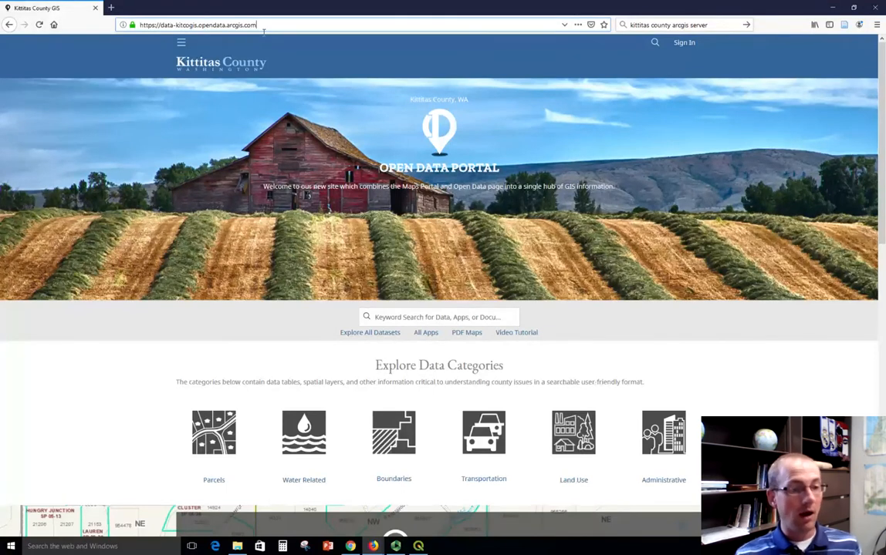
mouse_move(485, 433)
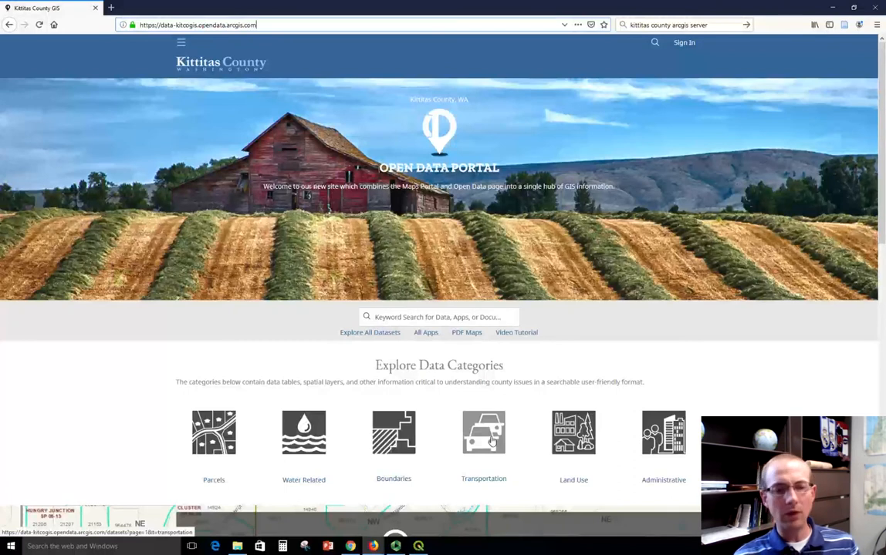
mouse_move(500, 496)
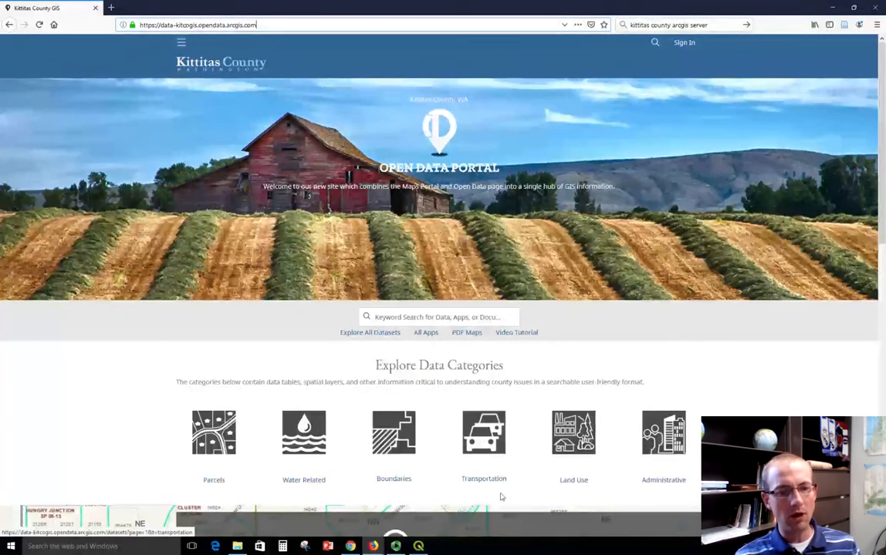
Browse the portal's Transportation data category to list its datasets.
left_click(485, 445)
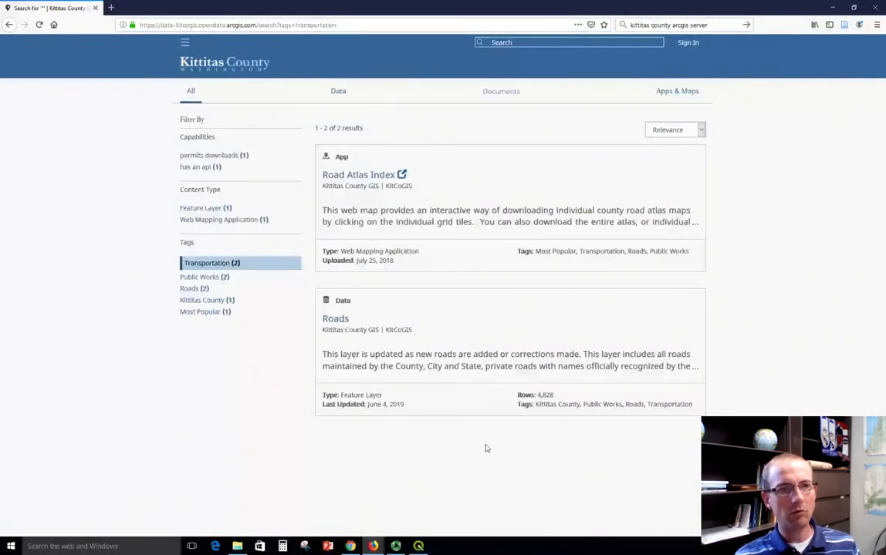
Show the Roads dataset's API links and select its GeoService URL for copying.
left_click(335, 318)
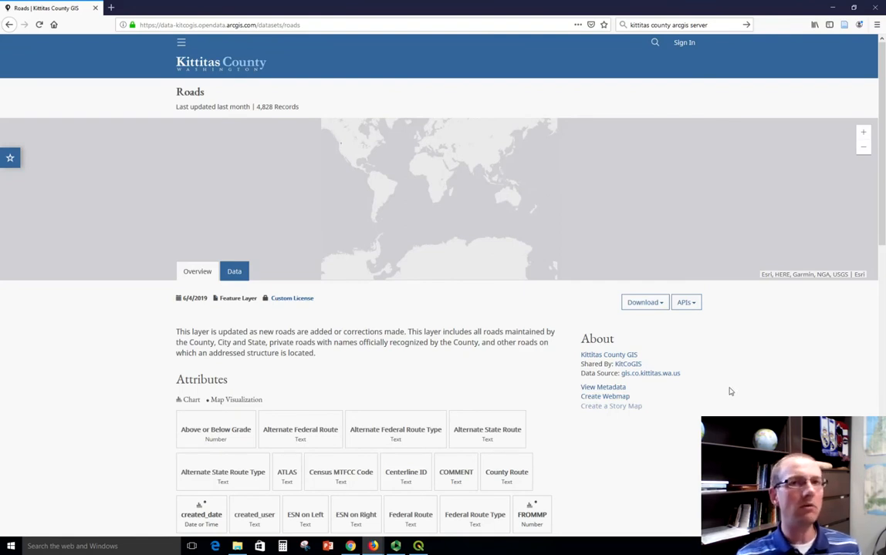
mouse_move(685, 301)
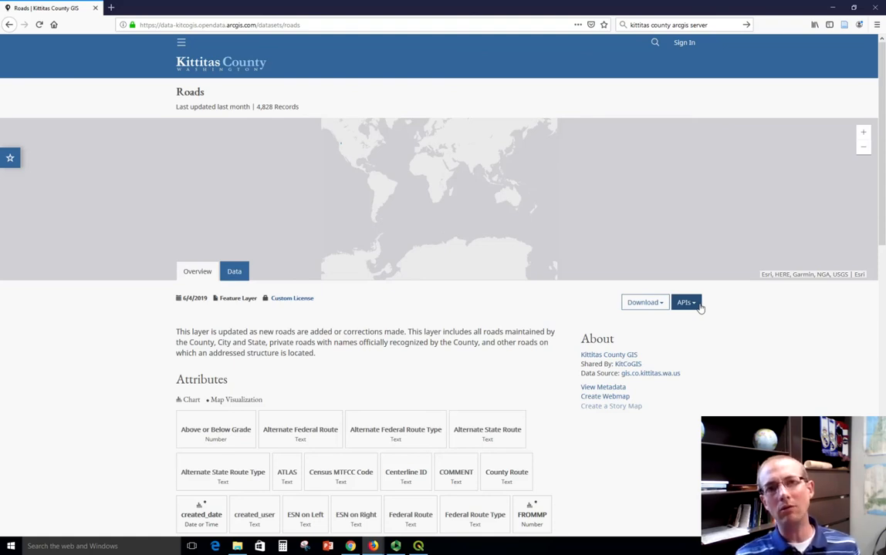
left_click(685, 303)
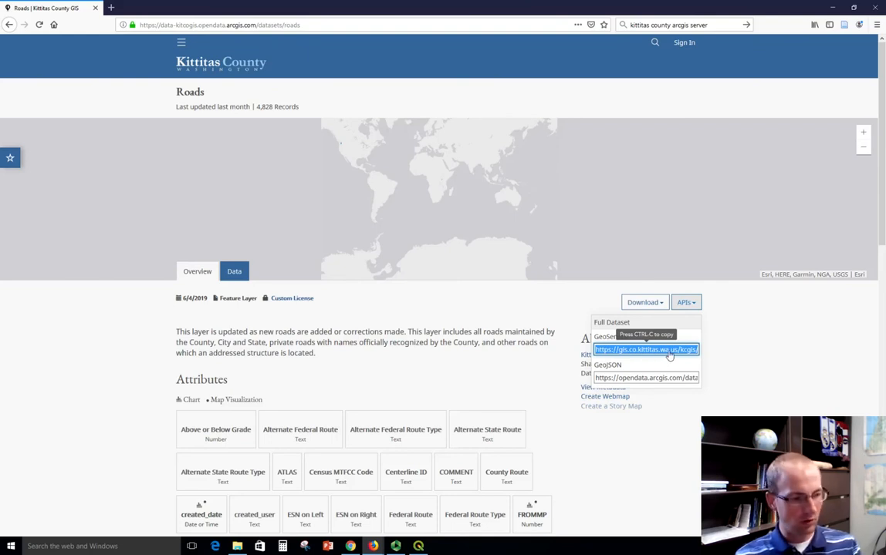
left_click(645, 376)
type("notepad")
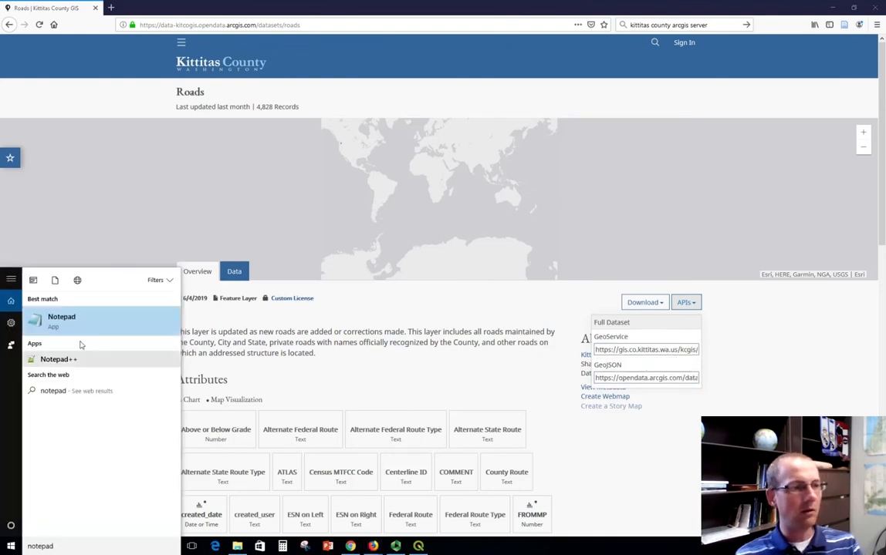
In Notepad, cut the URL back to the Transportation MapServer address and select it all.
left_click(61, 320)
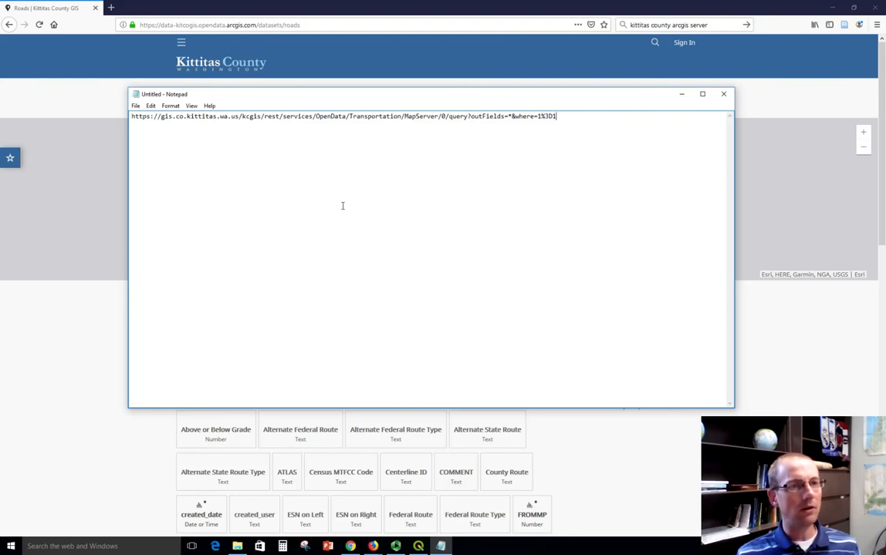
mouse_move(444, 120)
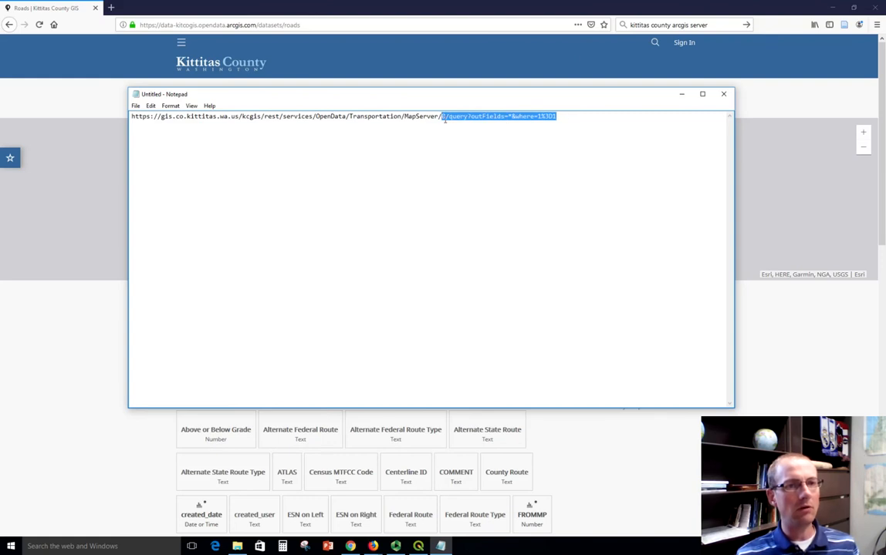
mouse_move(250, 130)
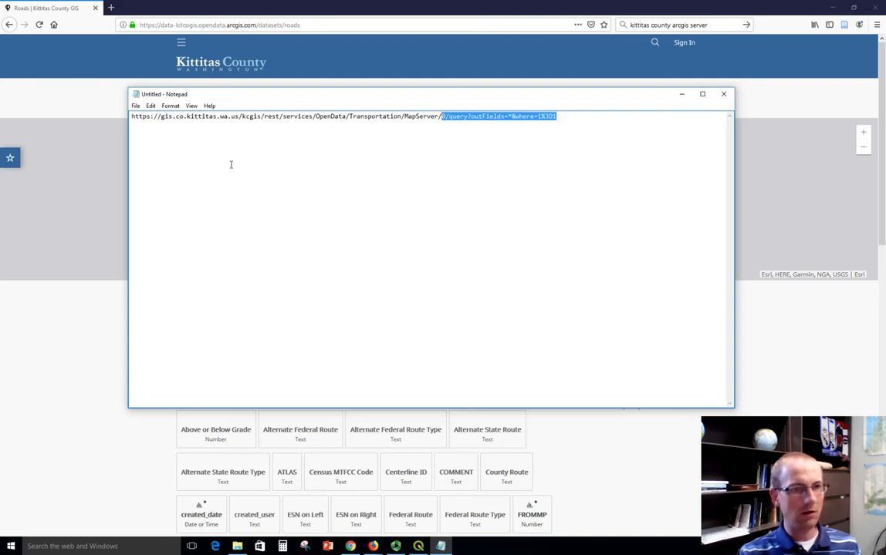
key("Delete")
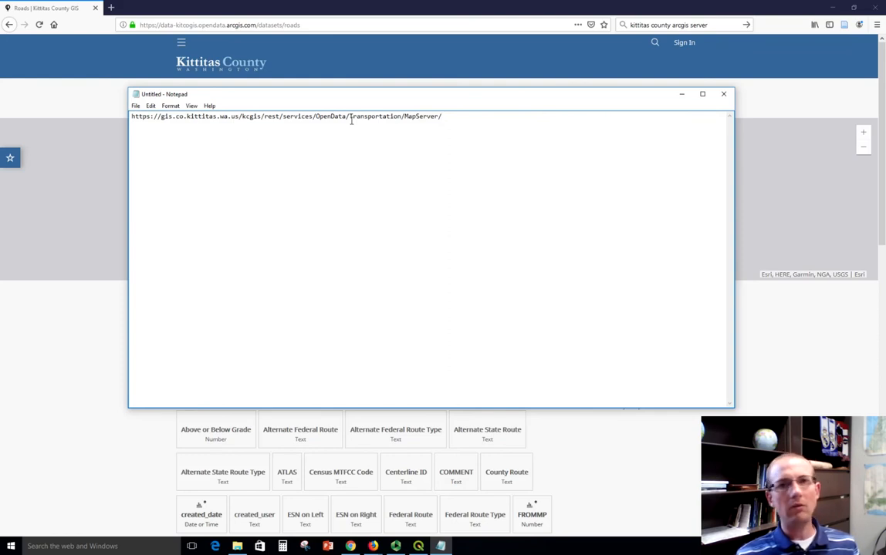
mouse_move(163, 122)
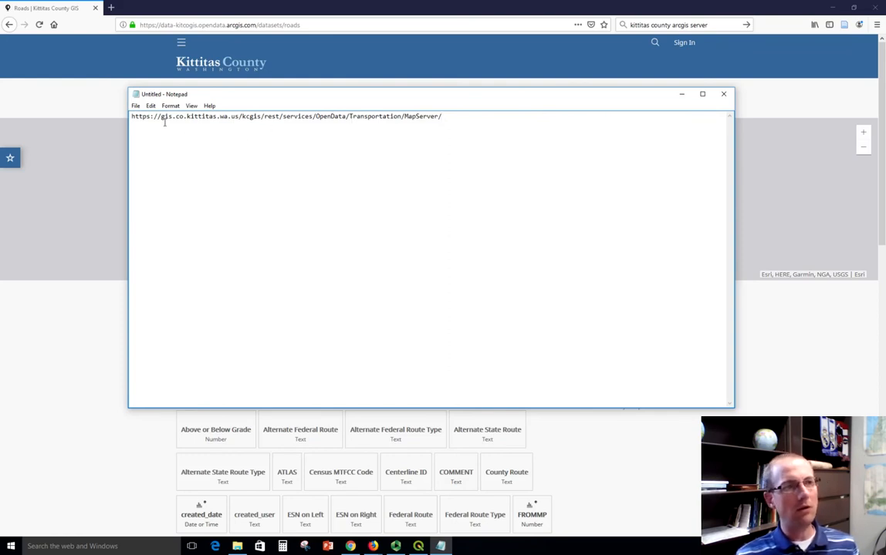
double_click(199, 116)
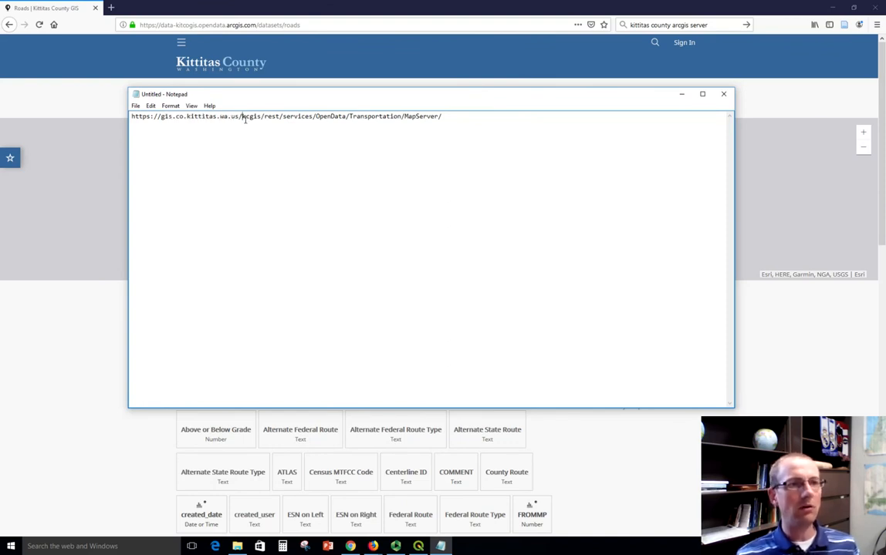
double_click(250, 117)
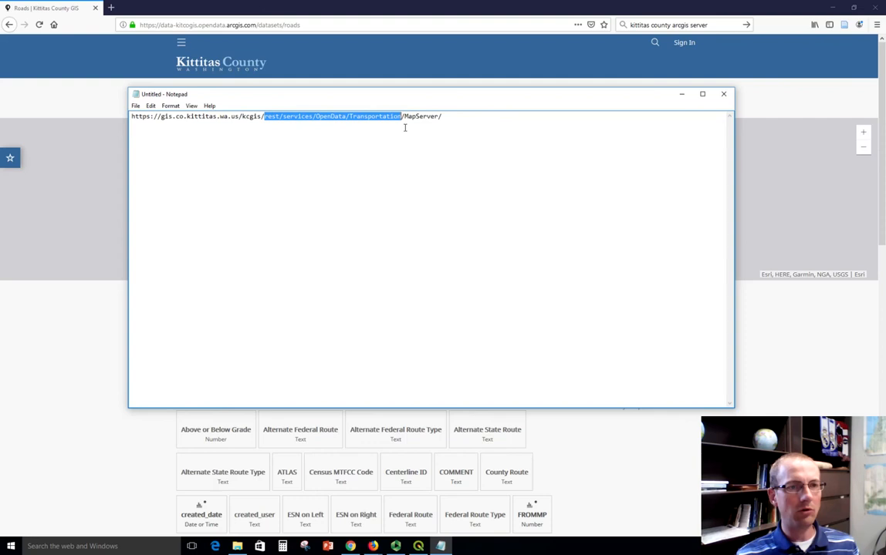
left_click_drag(401, 116, 440, 116)
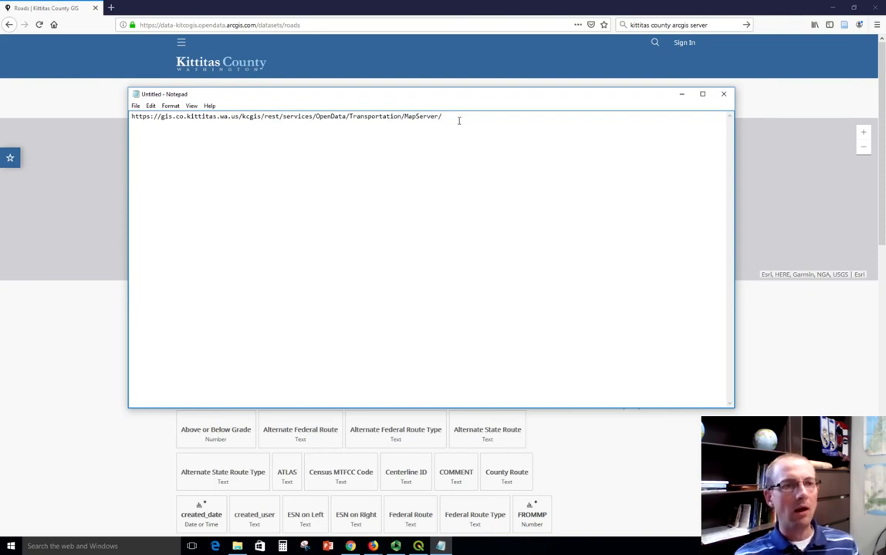
key("ctrl+a")
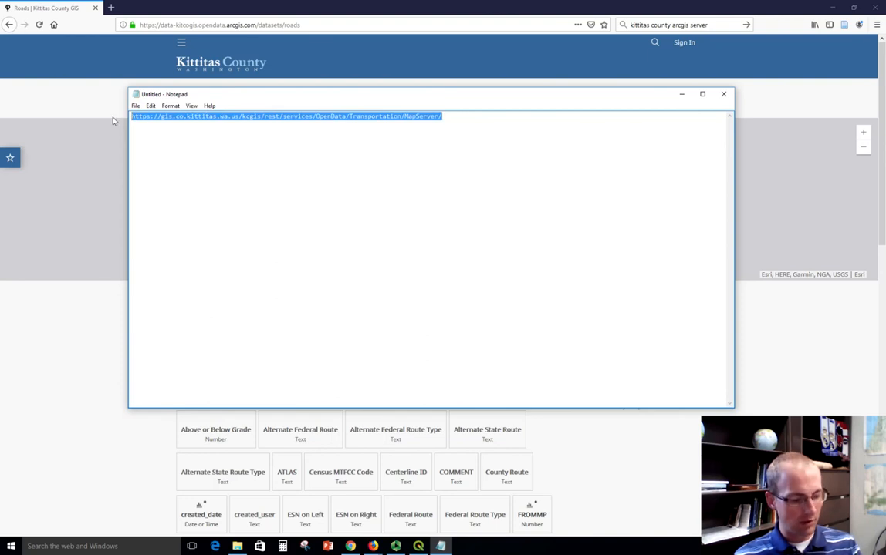
mouse_move(457, 544)
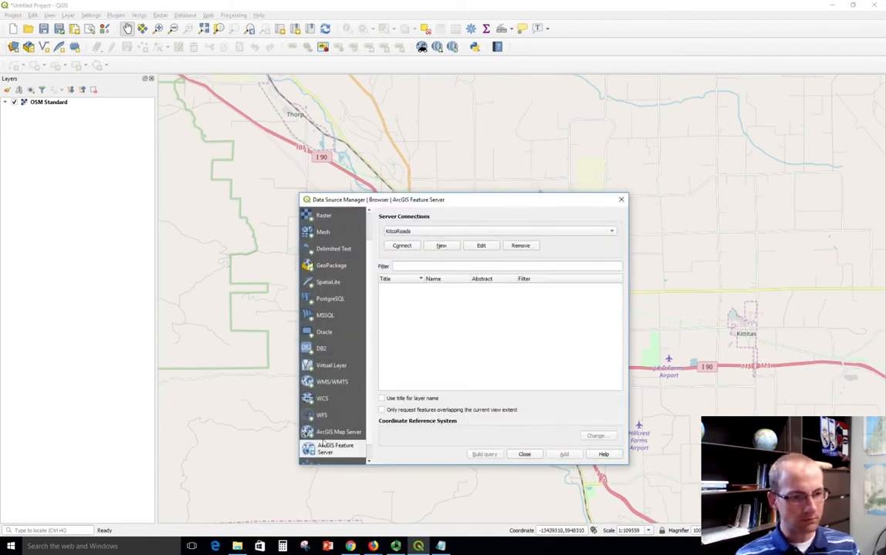
mouse_move(336, 448)
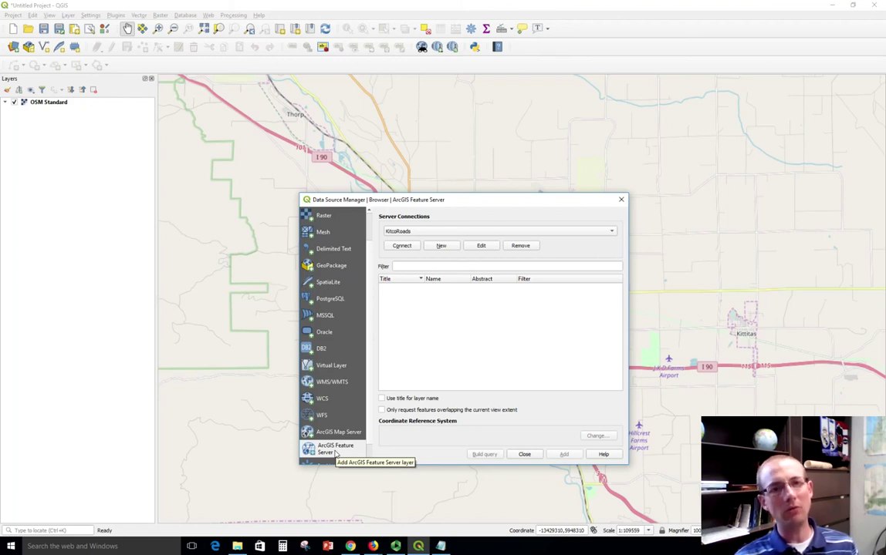
mouse_move(493, 257)
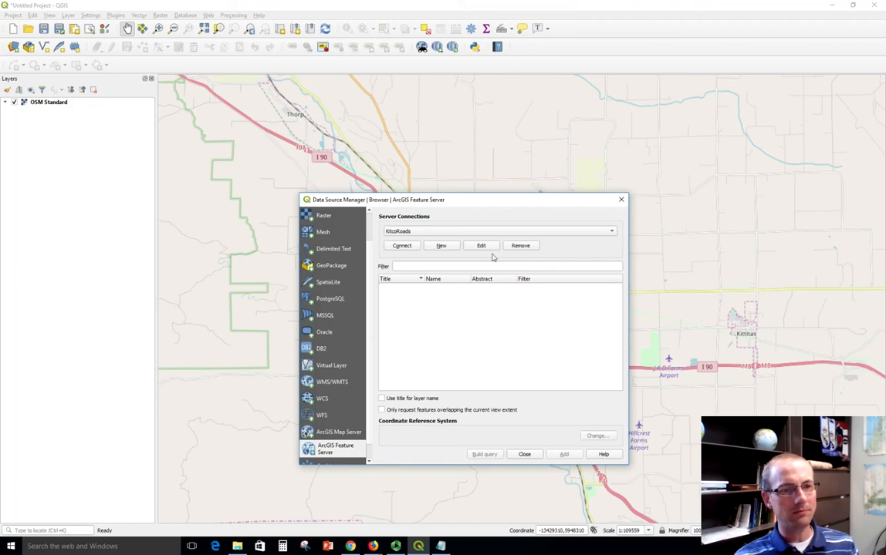
mouse_move(460, 253)
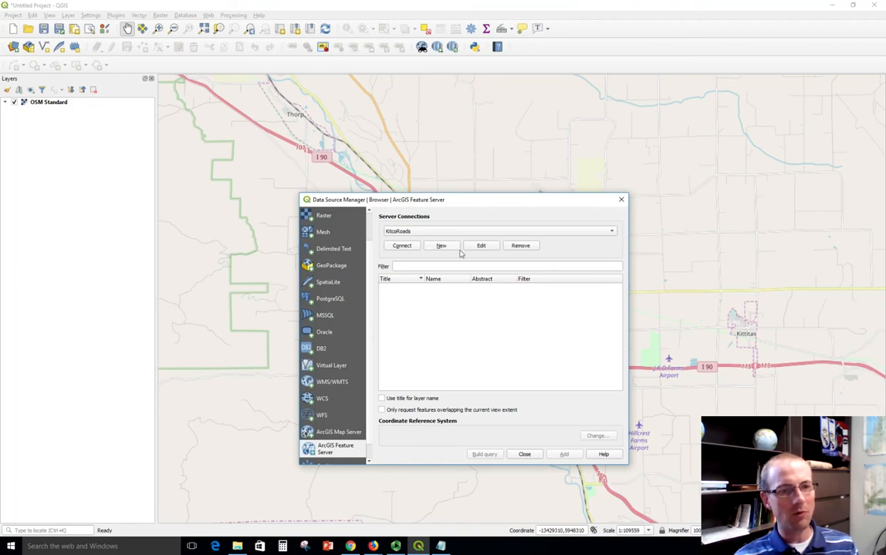
Save a new connection named 'Kittitas County Transportation' with the MapServer URL.
left_click(441, 246)
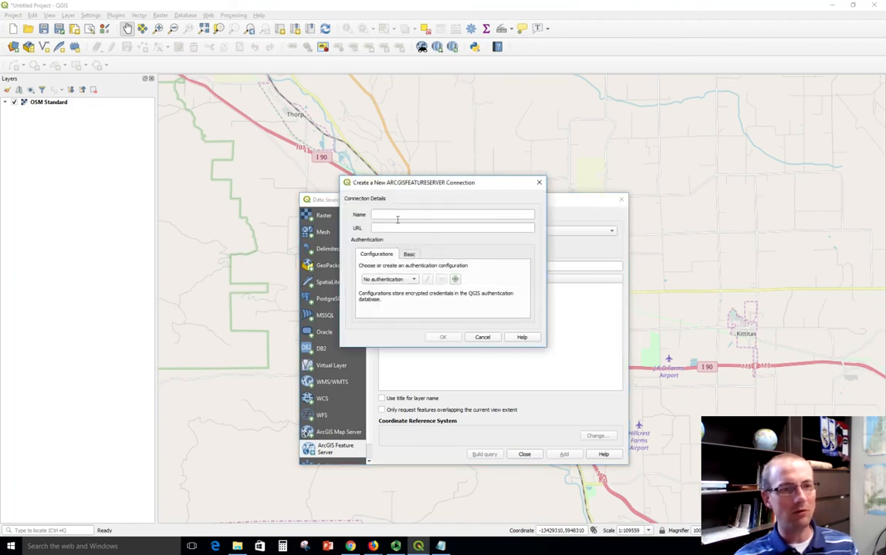
type("Kitti")
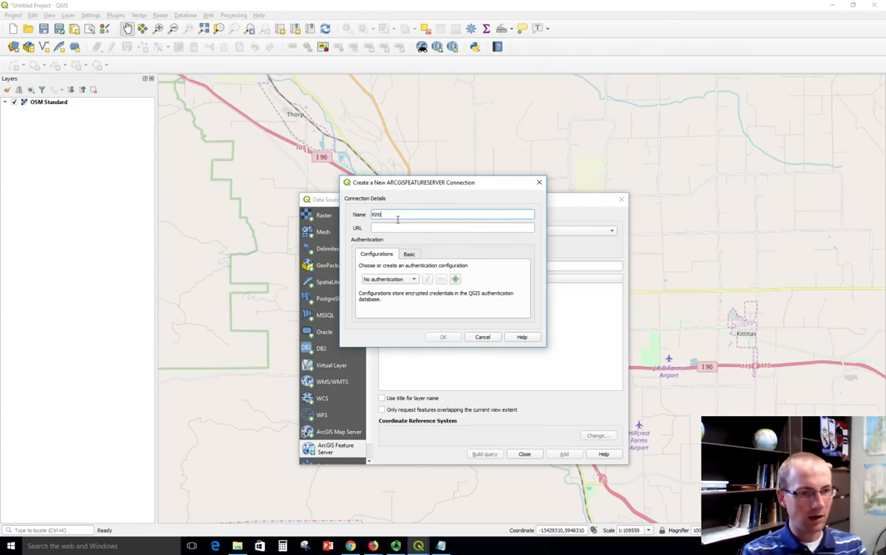
type("Kittitas County Road")
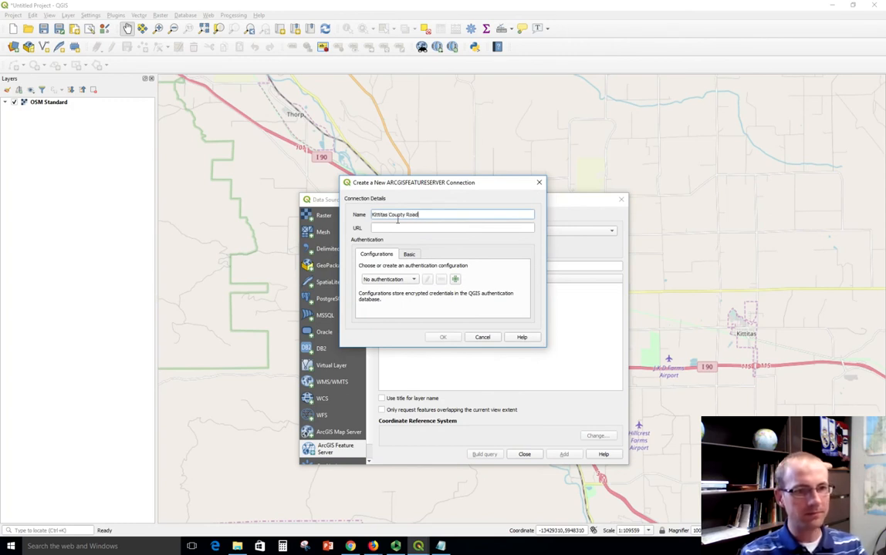
double_click(410, 215)
type("Transp")
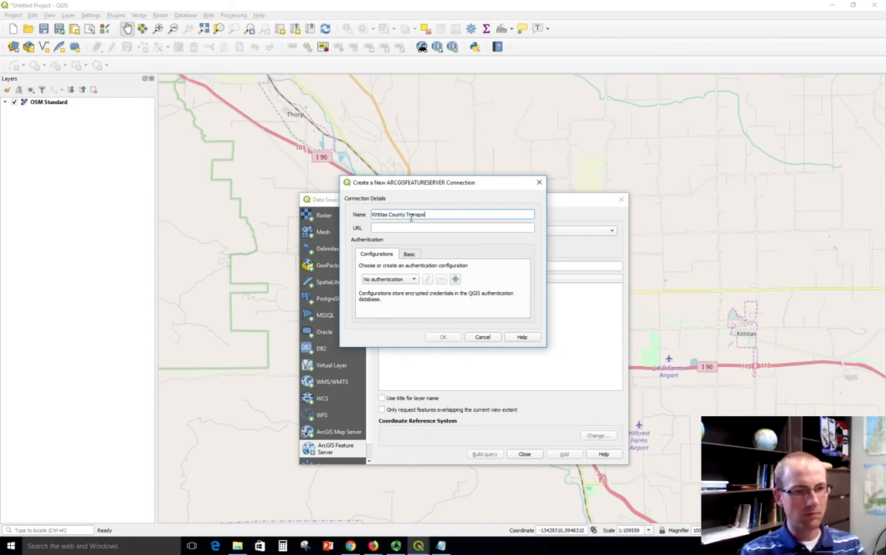
type("tation")
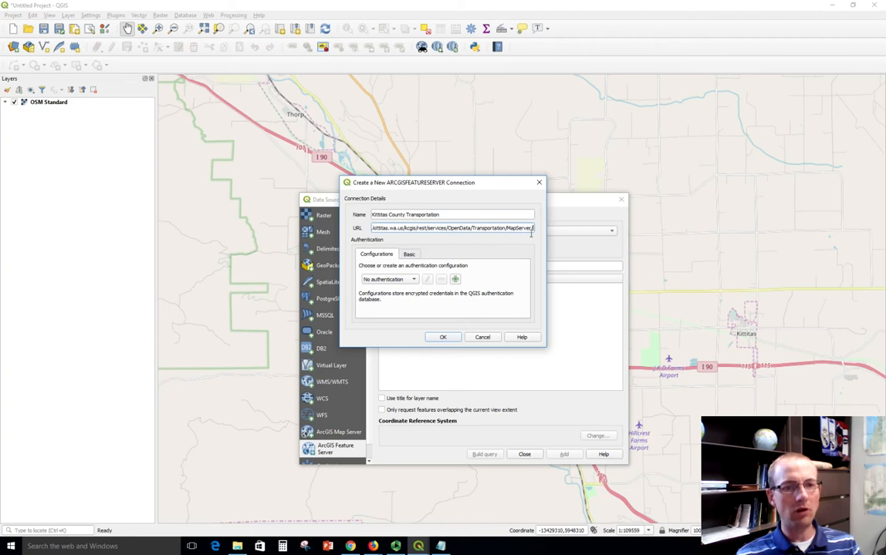
left_click(441, 336)
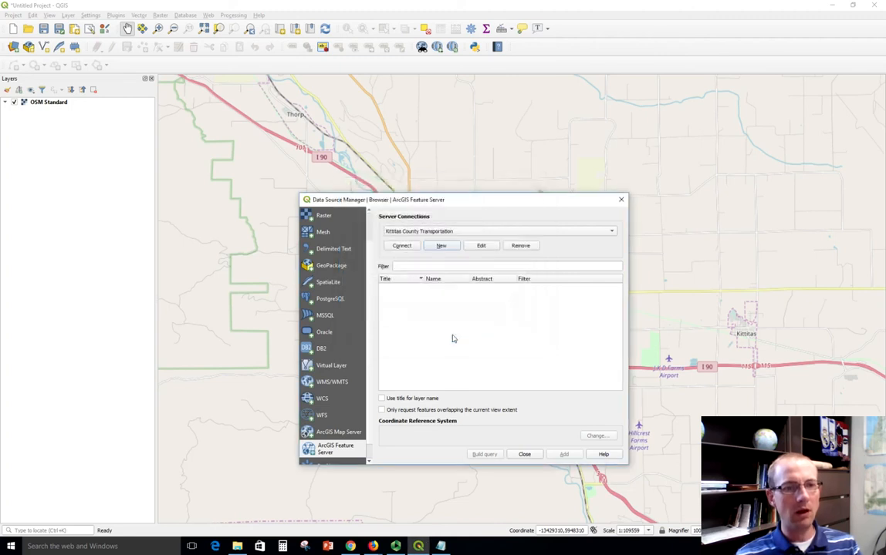
List the server's layers and add Roads to the map over the basemap.
left_click(401, 245)
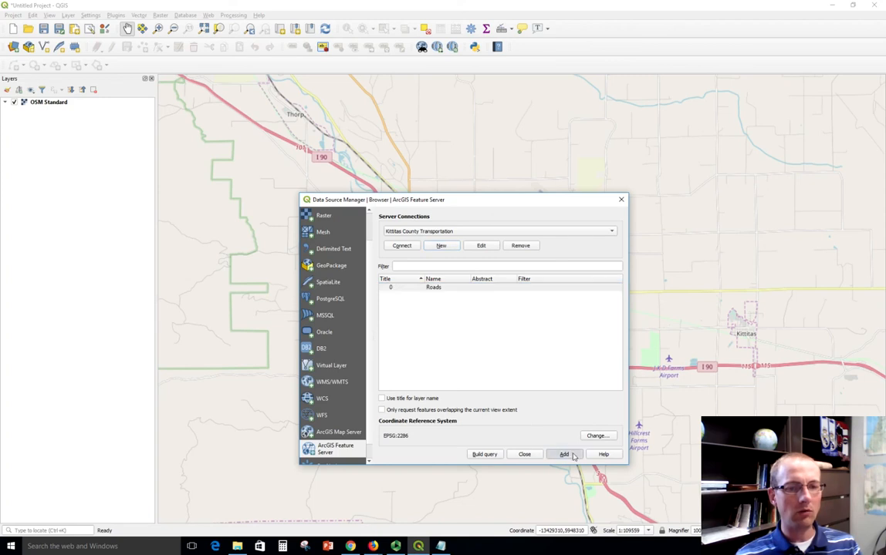
left_click(565, 454)
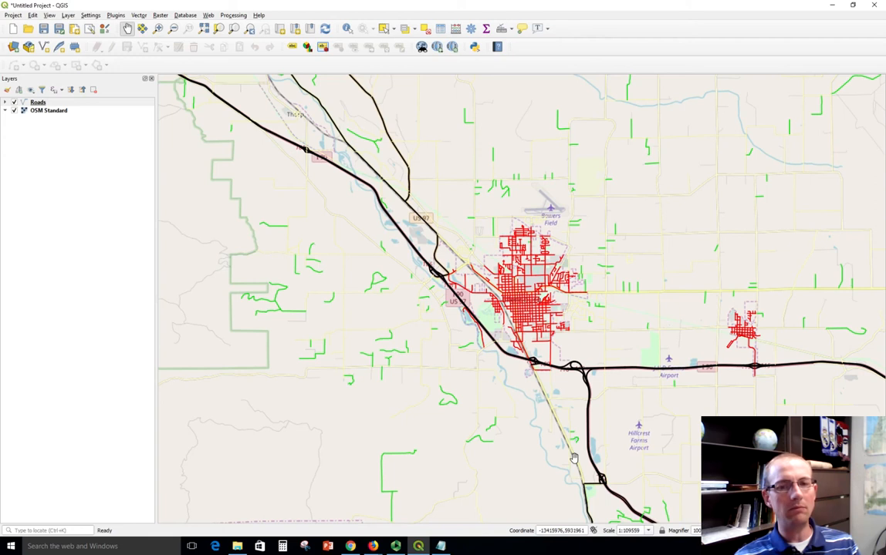
mouse_move(563, 446)
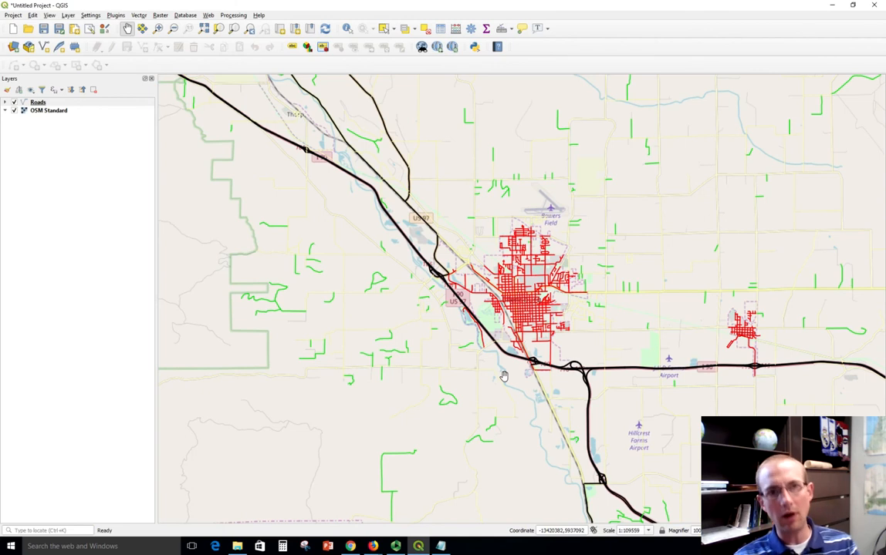
Zoom in on Ellensburg's dense red road network.
scroll("up", 3)
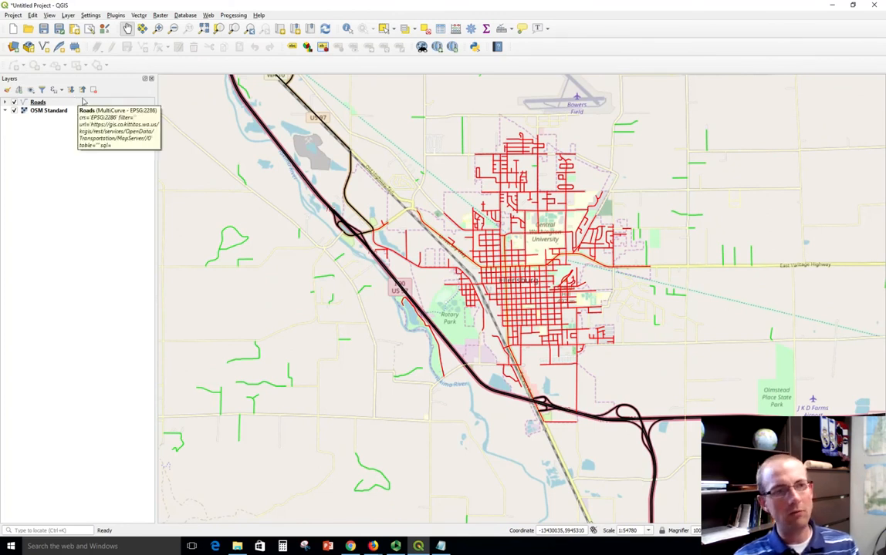
Switch the Roads symbology from Categorized to a single dark gray line symbol and apply it.
right_click(37, 102)
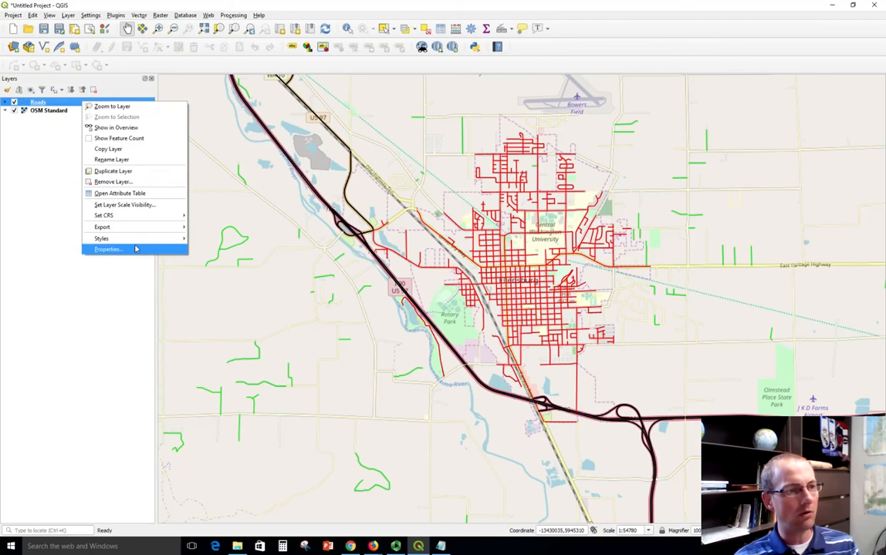
left_click(108, 250)
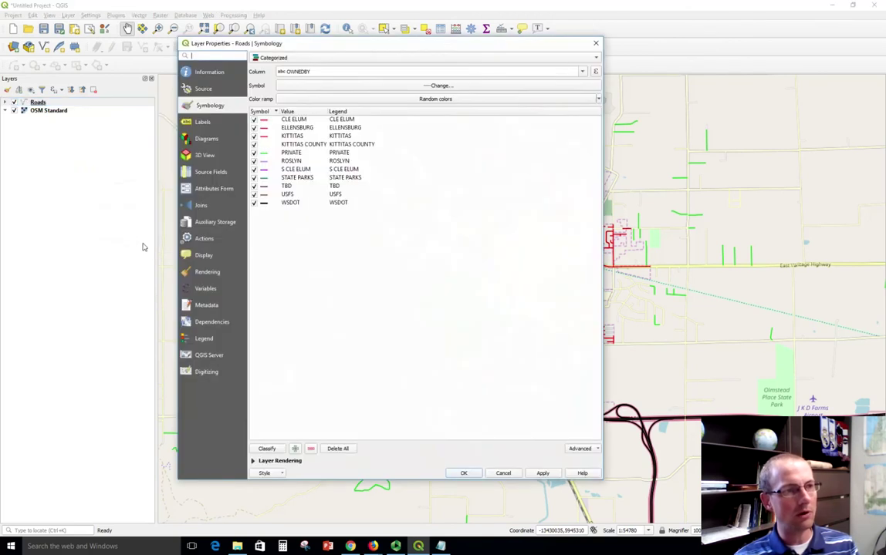
left_click(426, 59)
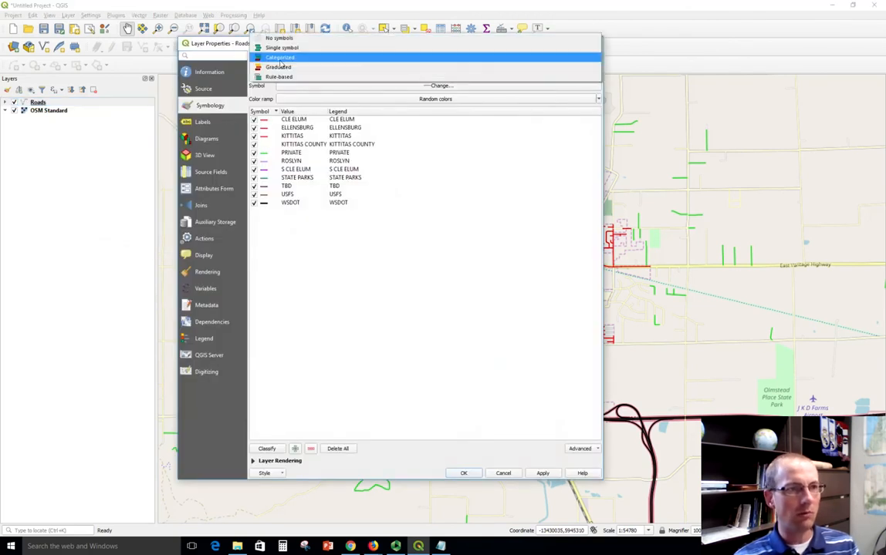
left_click(281, 47)
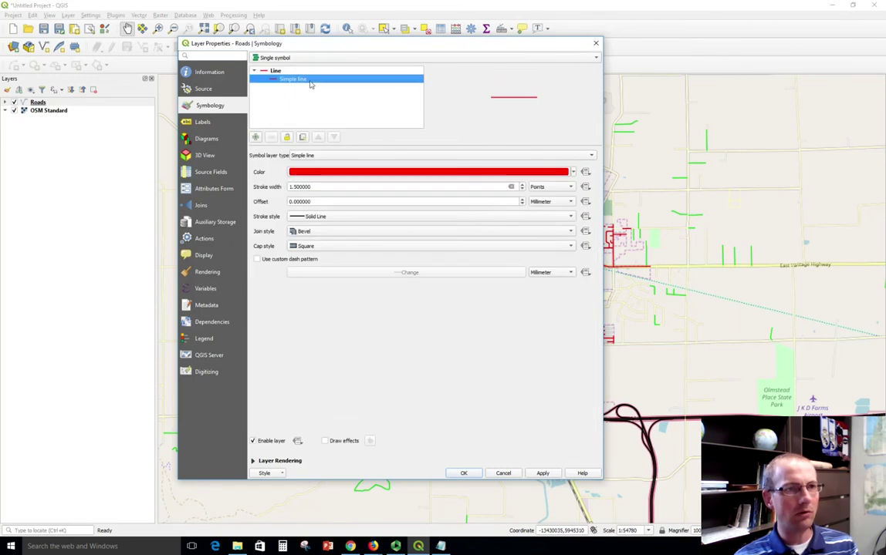
mouse_move(314, 88)
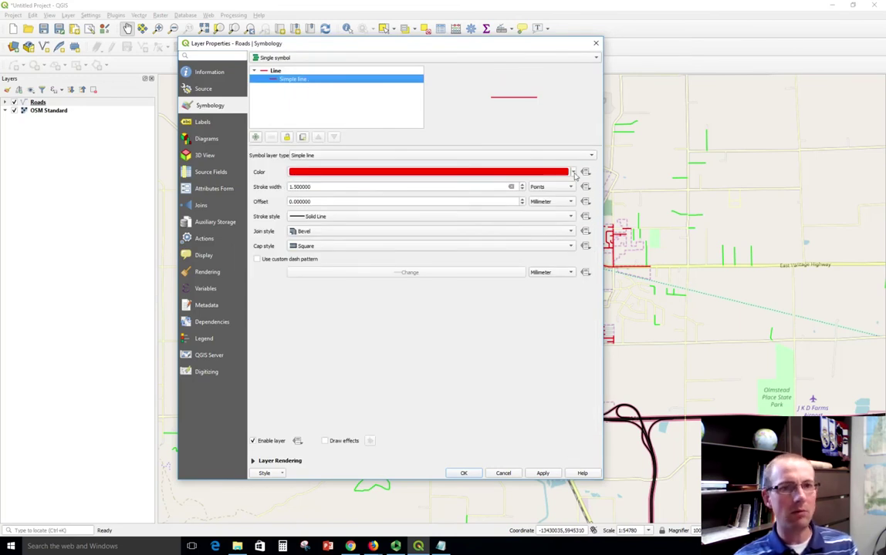
left_click(574, 173)
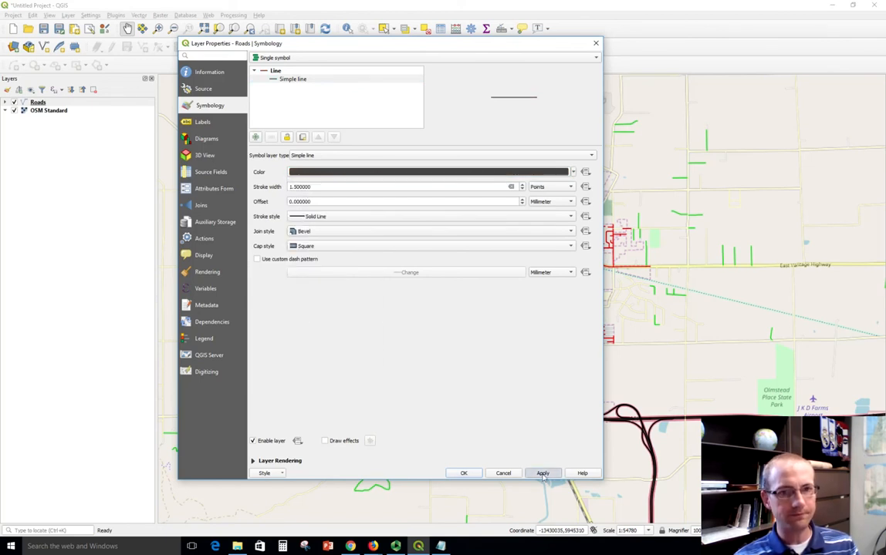
left_click(543, 473)
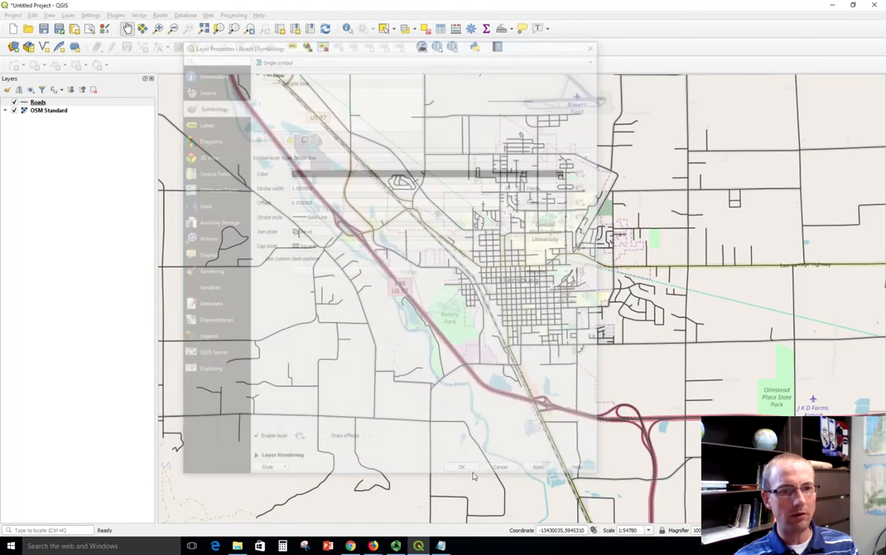